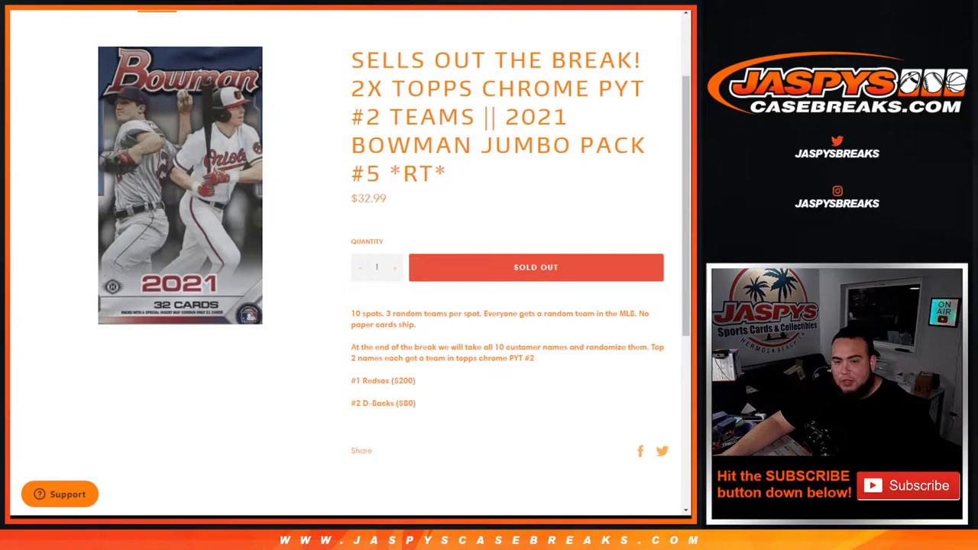
# - Bring up RANDOM.ORG's List Randomizer with the break's customer names in the list box
pyautogui.doubleClick(382, 381)
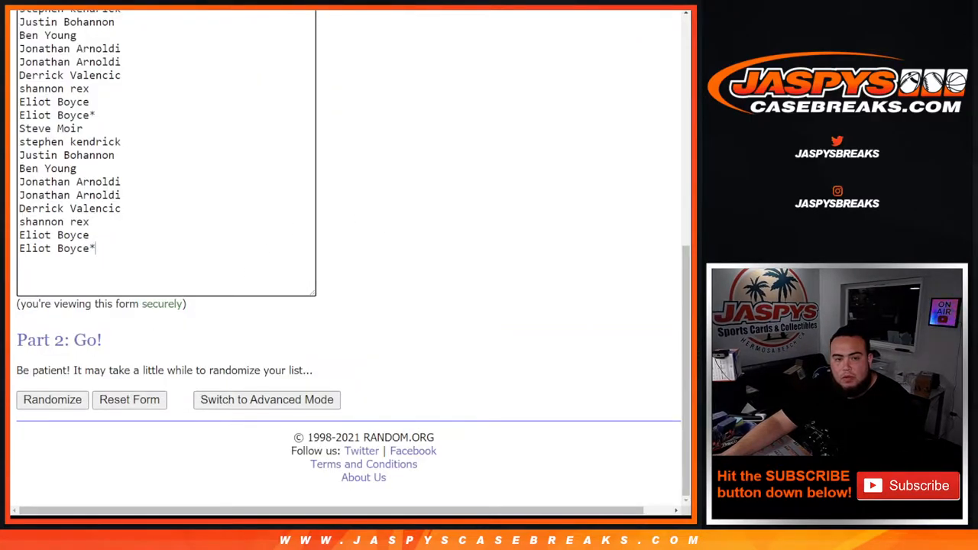
# - Shuffle the customer name list on RANDOM.ORG, repeating it 11 times
pyautogui.click(51, 400)
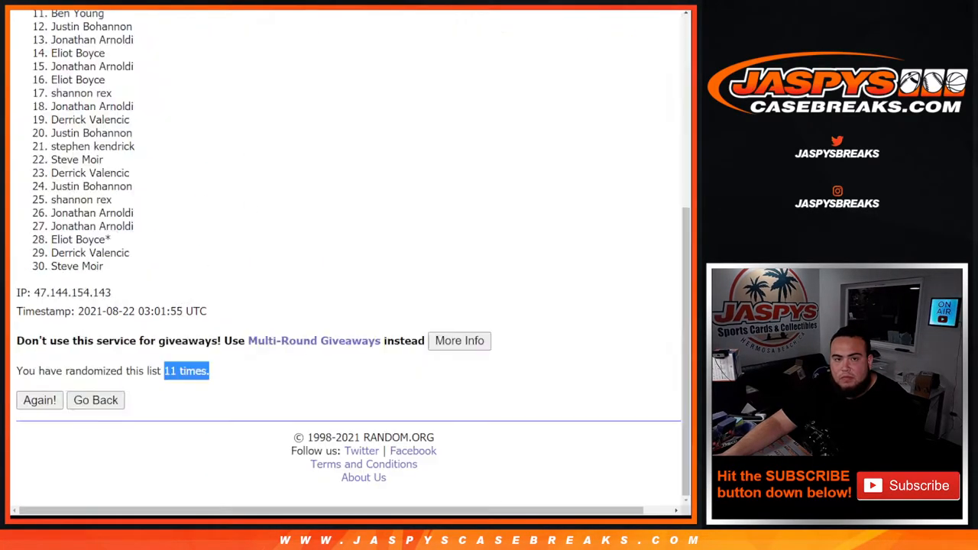
pyautogui.scroll(3)
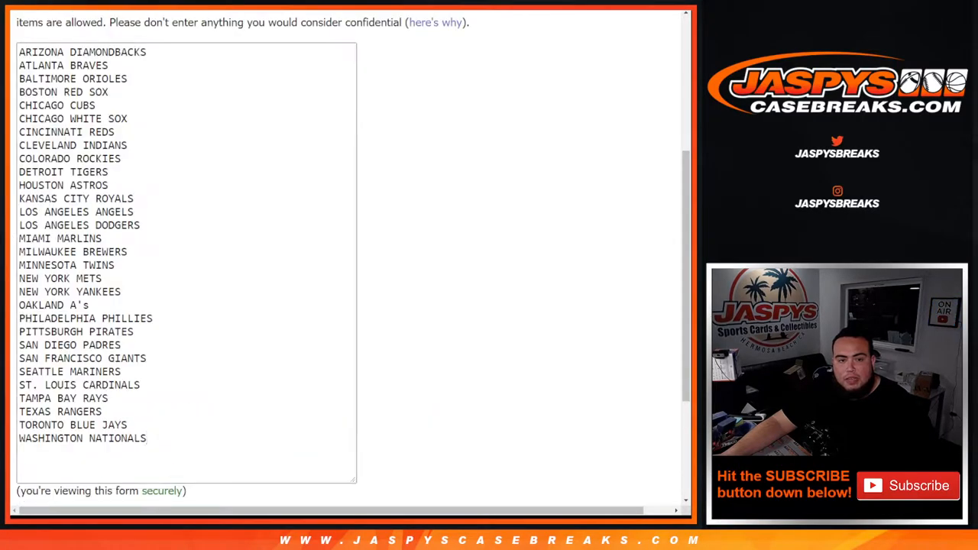
# - Shuffle the list of 30 MLB team names on RANDOM.ORG
pyautogui.scroll(-3)
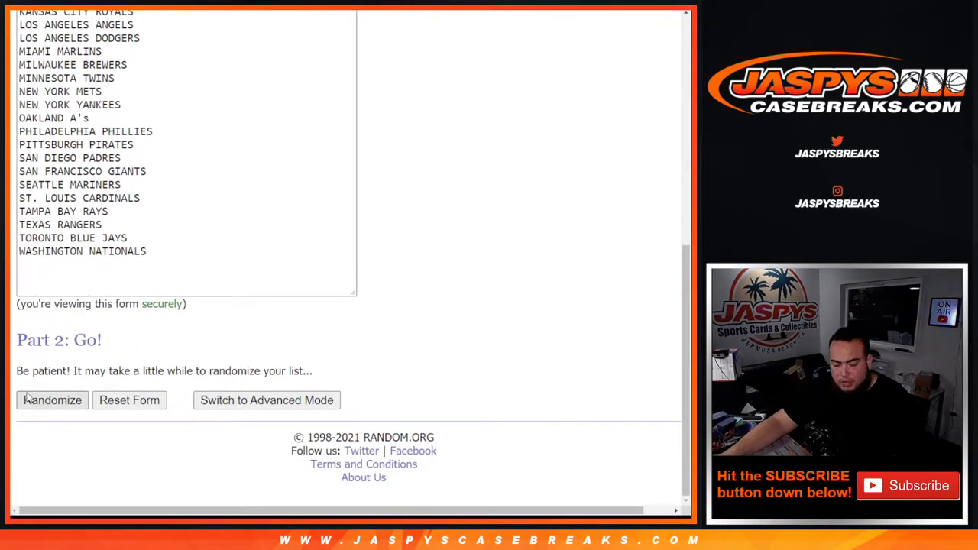
pyautogui.click(52, 400)
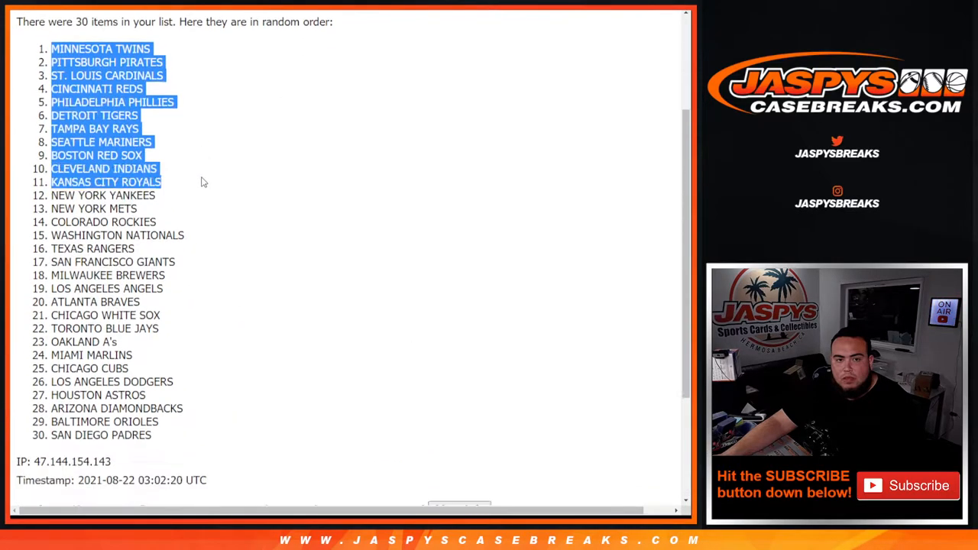
pyautogui.scroll(-3)
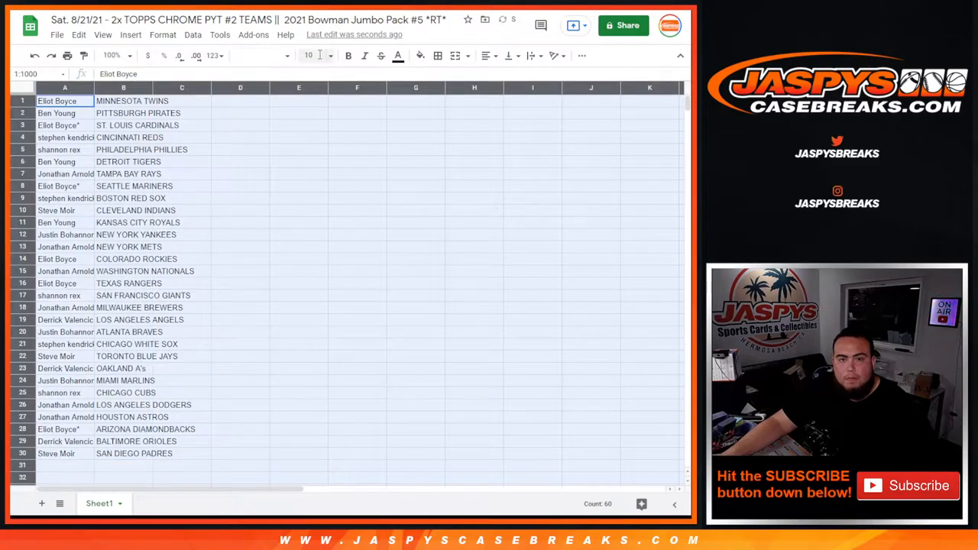
# - Preview printing the name–team table sorted A→Z by team
pyautogui.click(309, 55)
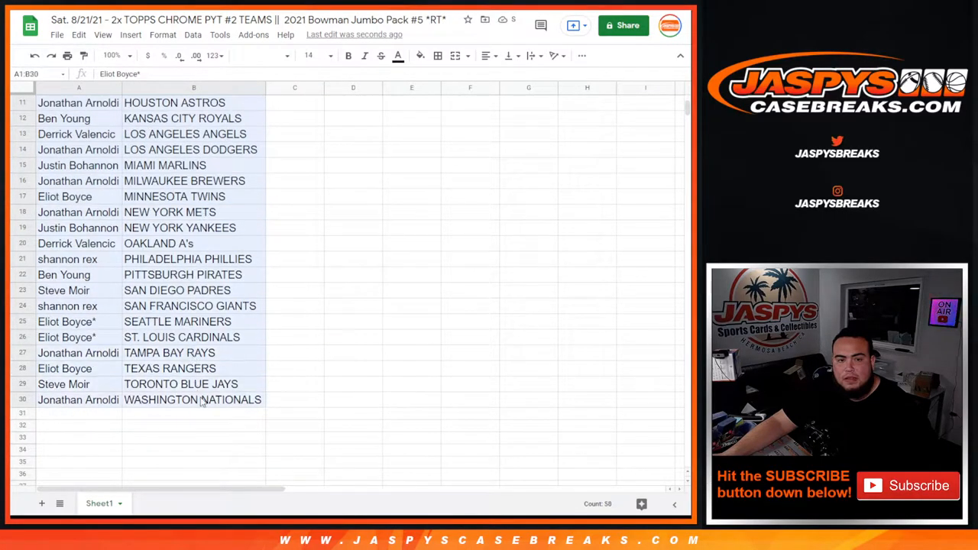
pyautogui.click(437, 55)
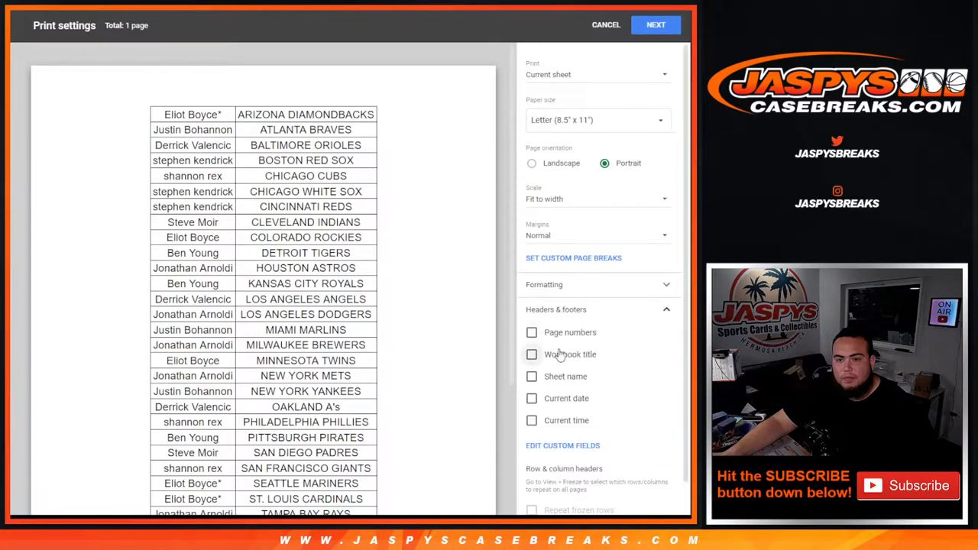
pyautogui.click(532, 354)
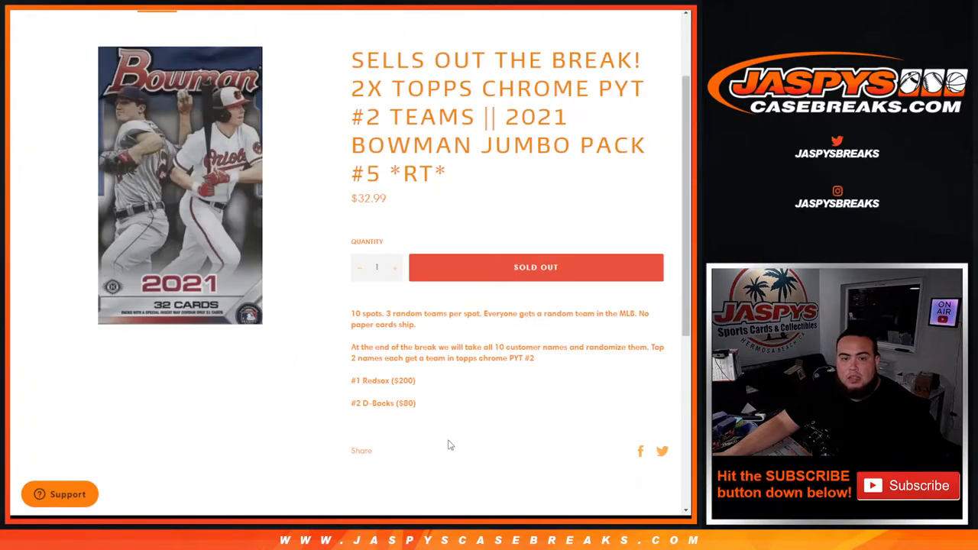
# - Switch to RANDOM.ORG's List Randomizer holding the ten customer names
pyautogui.moveTo(351, 380); pyautogui.dragTo(416, 404)
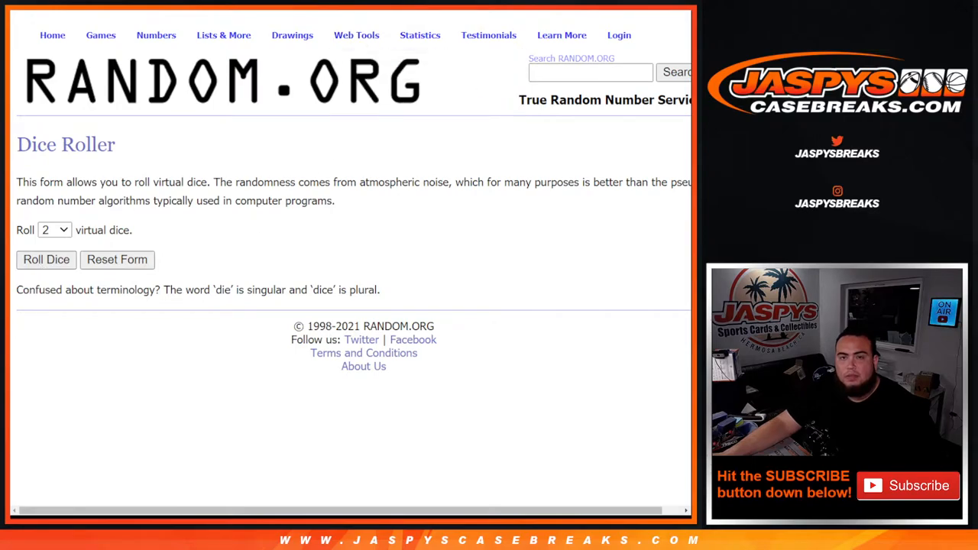
pyautogui.click(46, 259)
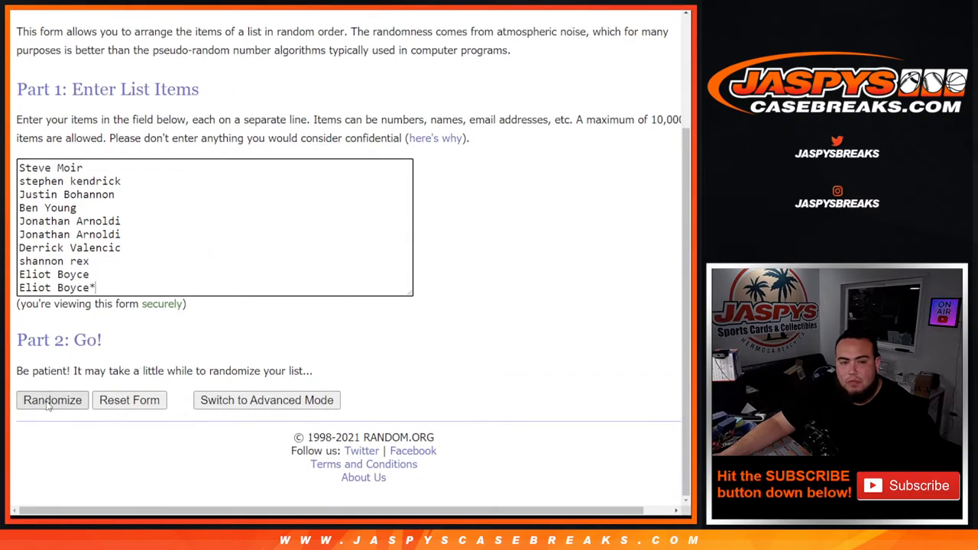
pyautogui.click(52, 400)
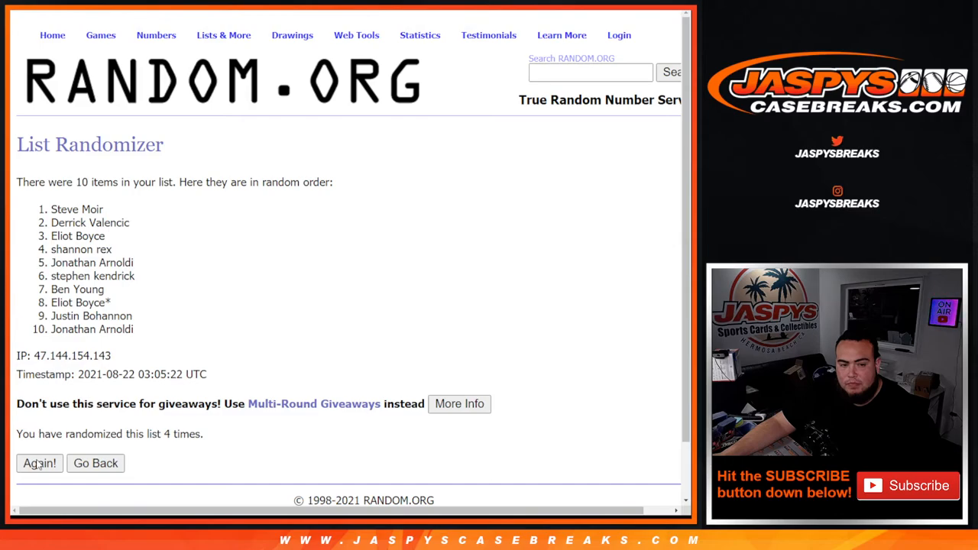
pyautogui.click(39, 463)
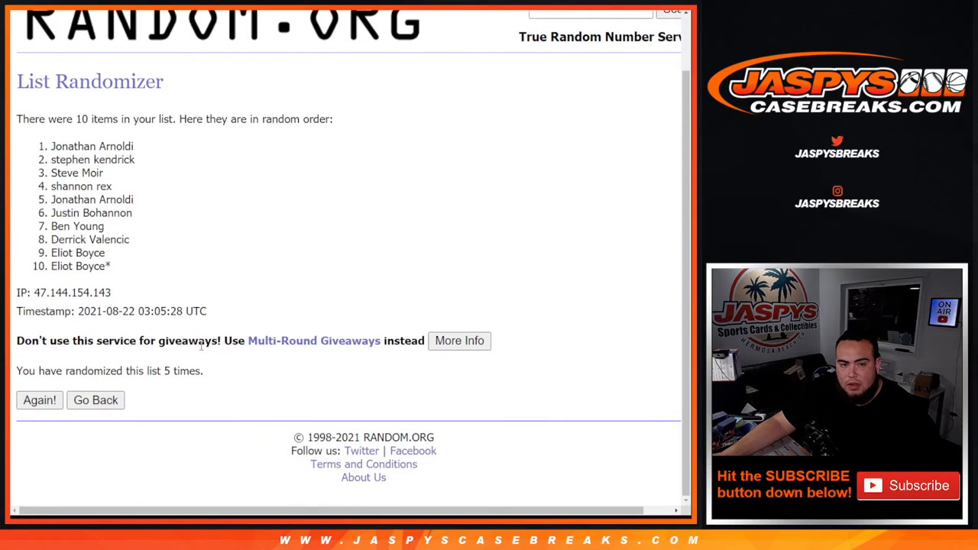
pyautogui.doubleClick(183, 370)
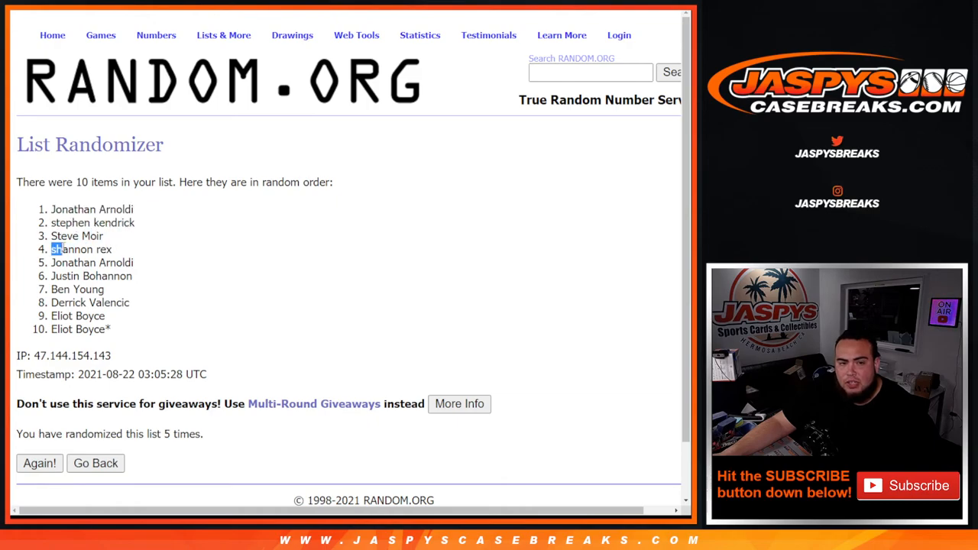
pyautogui.doubleClick(76, 235)
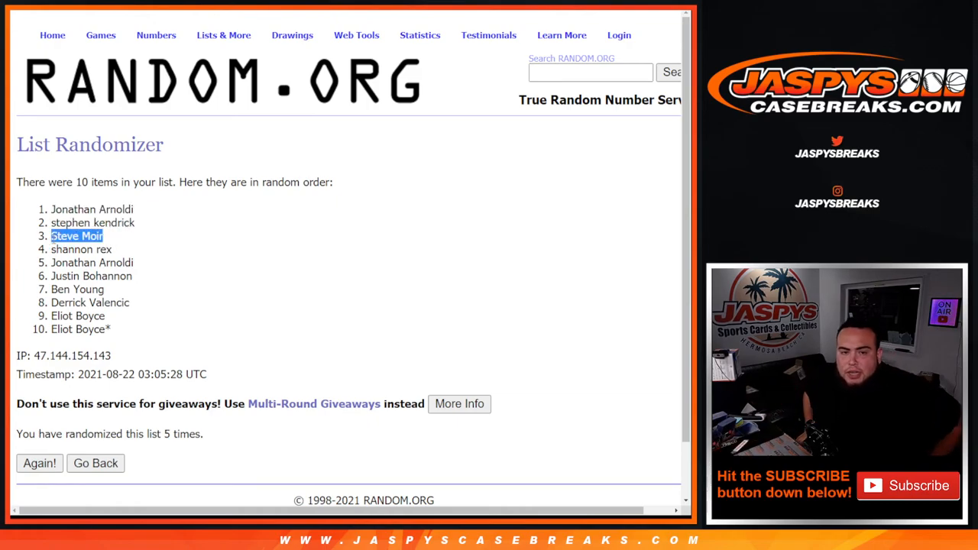